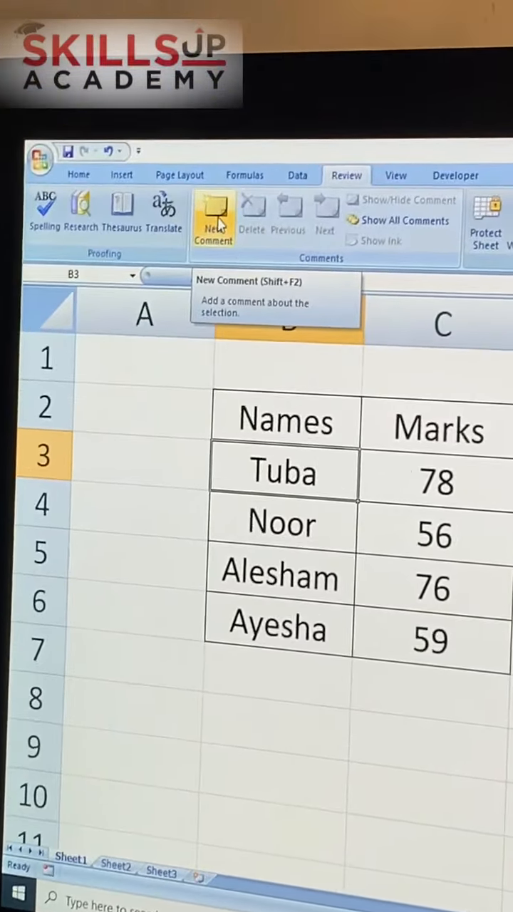
- Attach a new blank comment to the cell holding the name Tuba
left_click(212, 213)
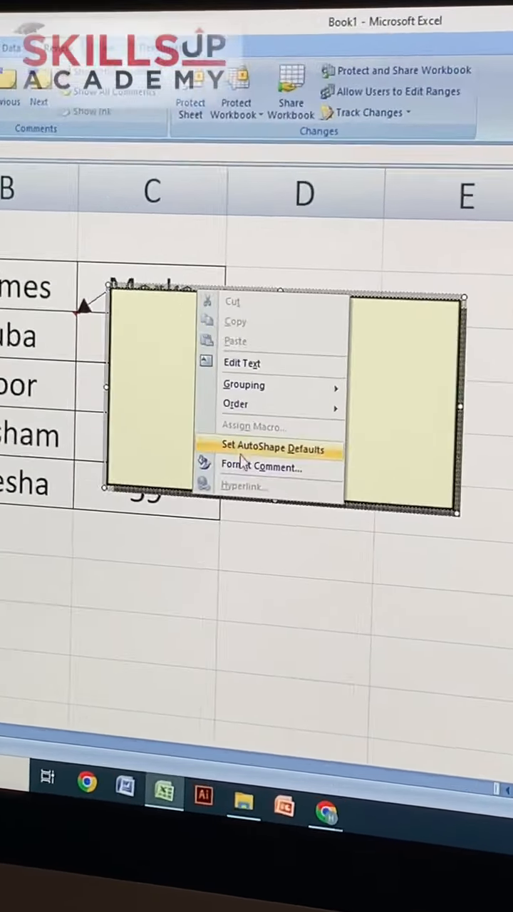
- Bring up Format Comment at its Colors and Lines settings
left_click(262, 467)
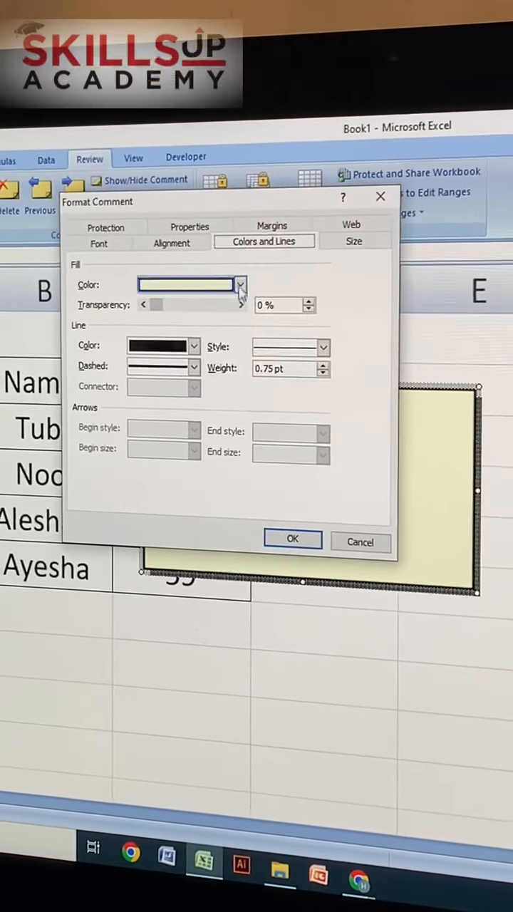
- Reach the Picture fill option via Fill Color > Fill Effects for the comment
left_click(239, 285)
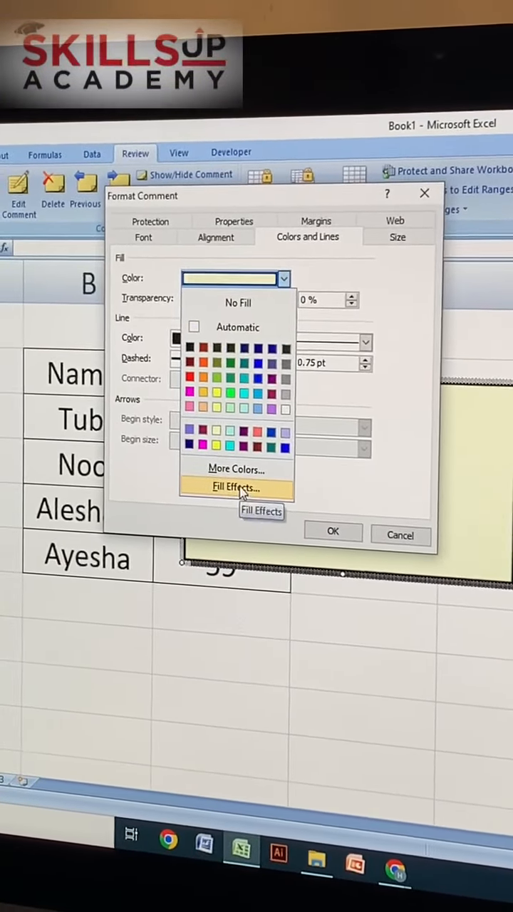
left_click(237, 487)
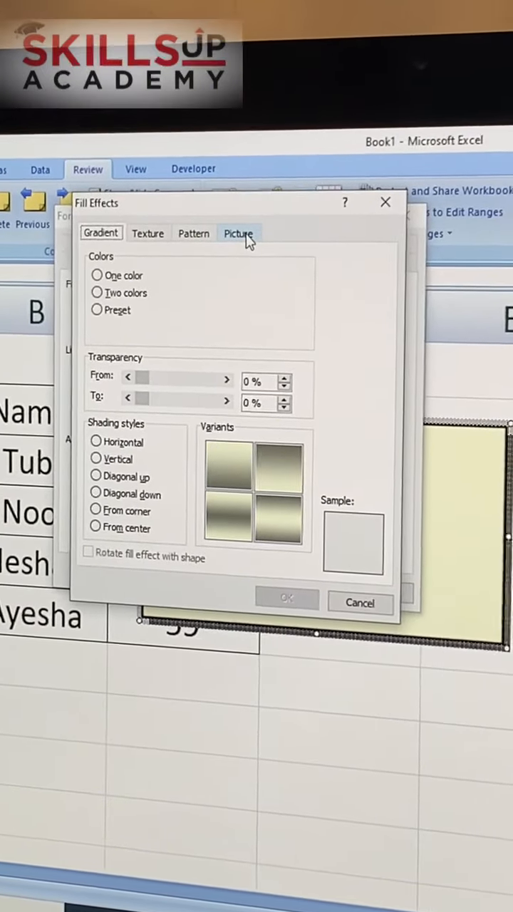
left_click(239, 234)
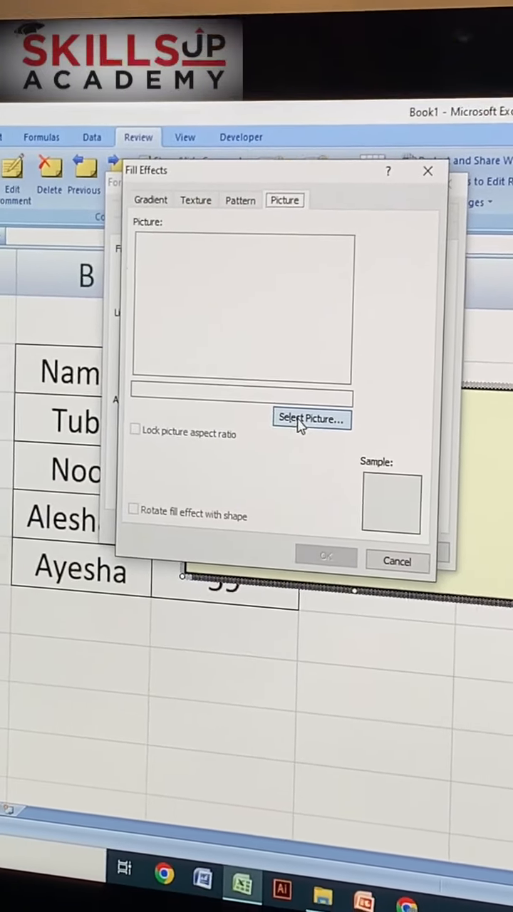
- Choose the student's photo from Downloads and apply it as the comment's background fill
left_click(311, 419)
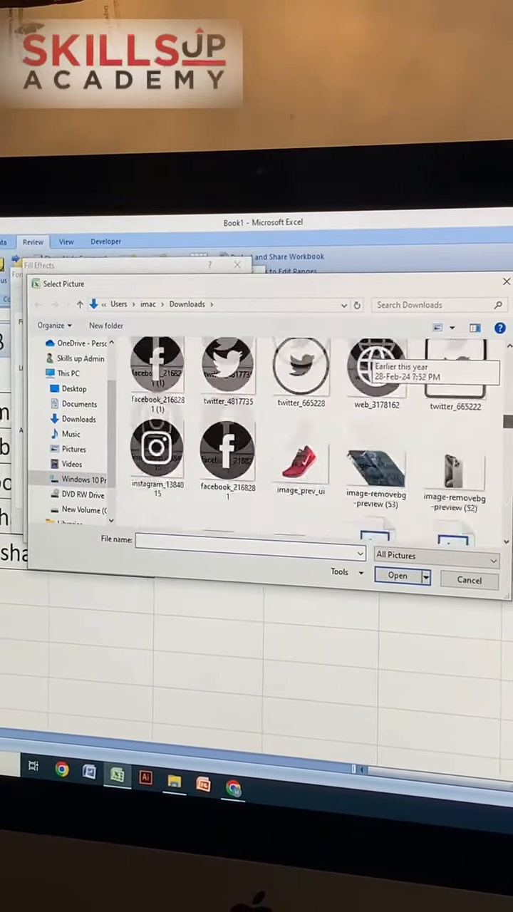
scroll("down", 3)
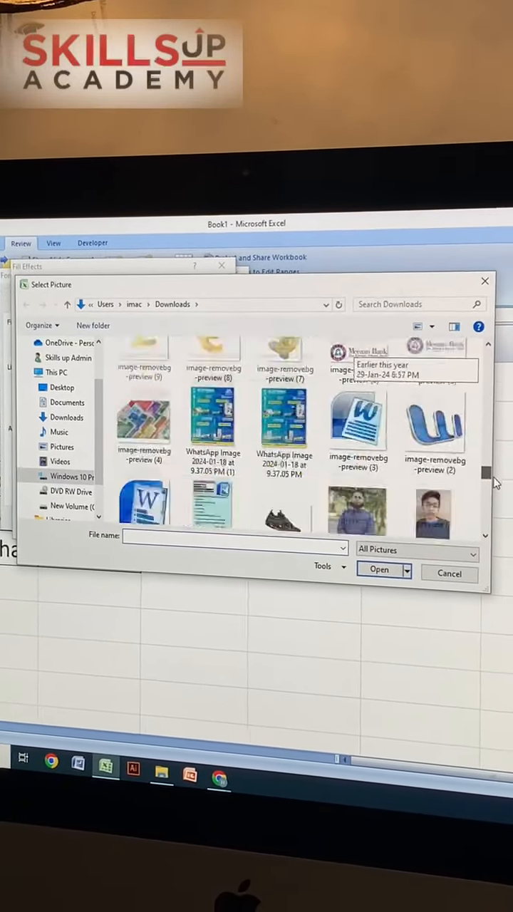
scroll("down", 3)
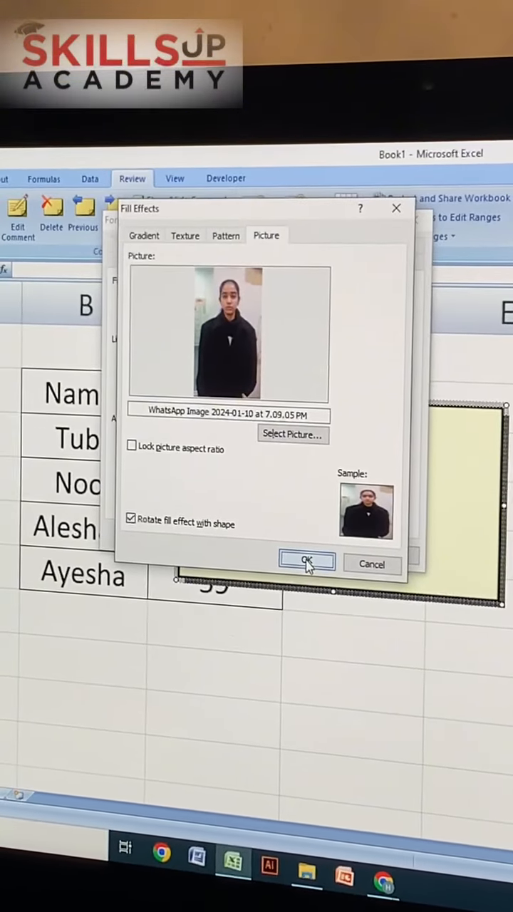
left_click(307, 562)
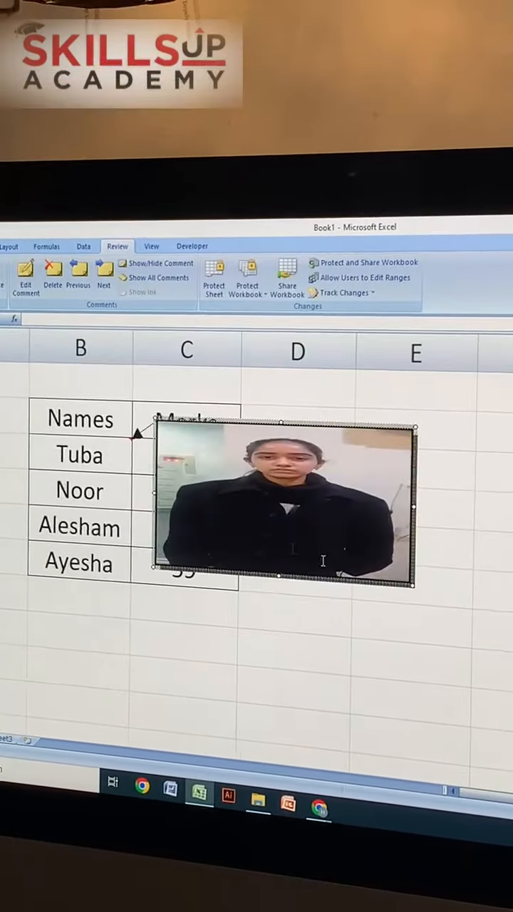